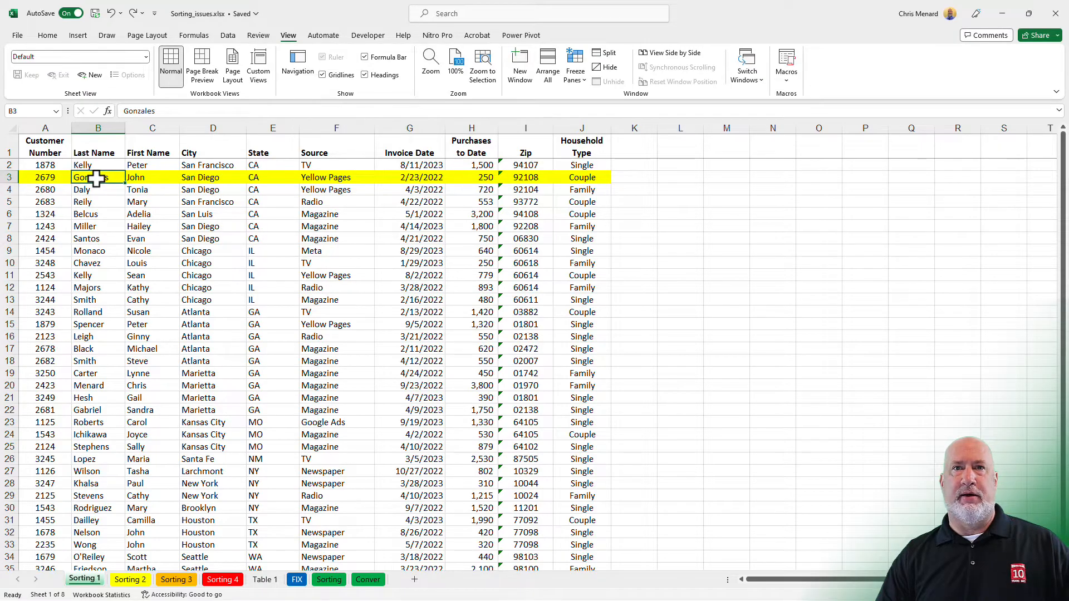
Sort the Sorting 1 customer list A to Z by Last Name, keeping rows intact.
right_click(95, 177)
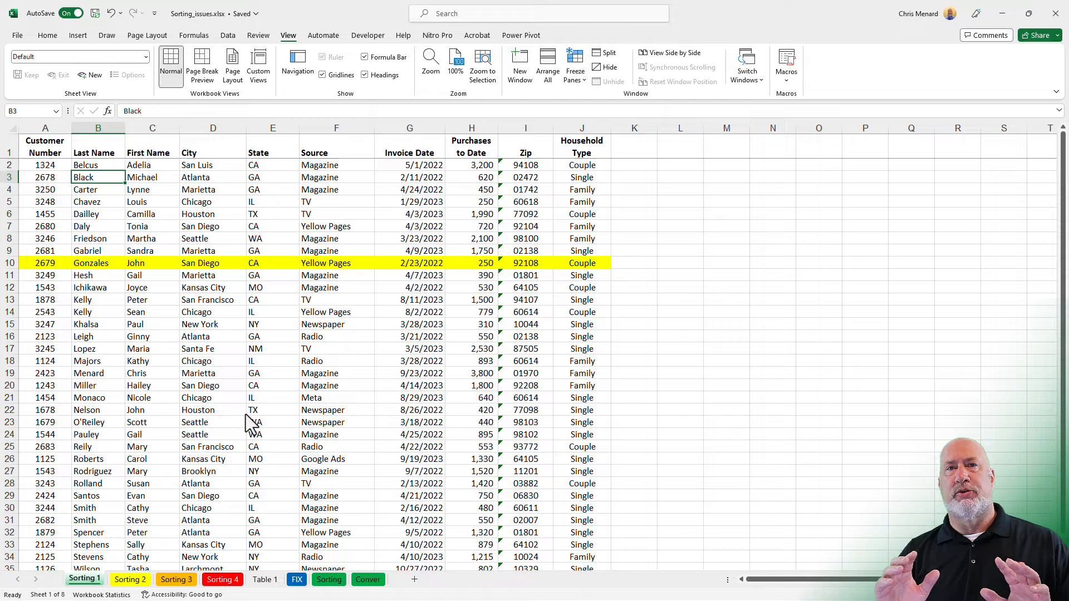
mouse_move(209, 419)
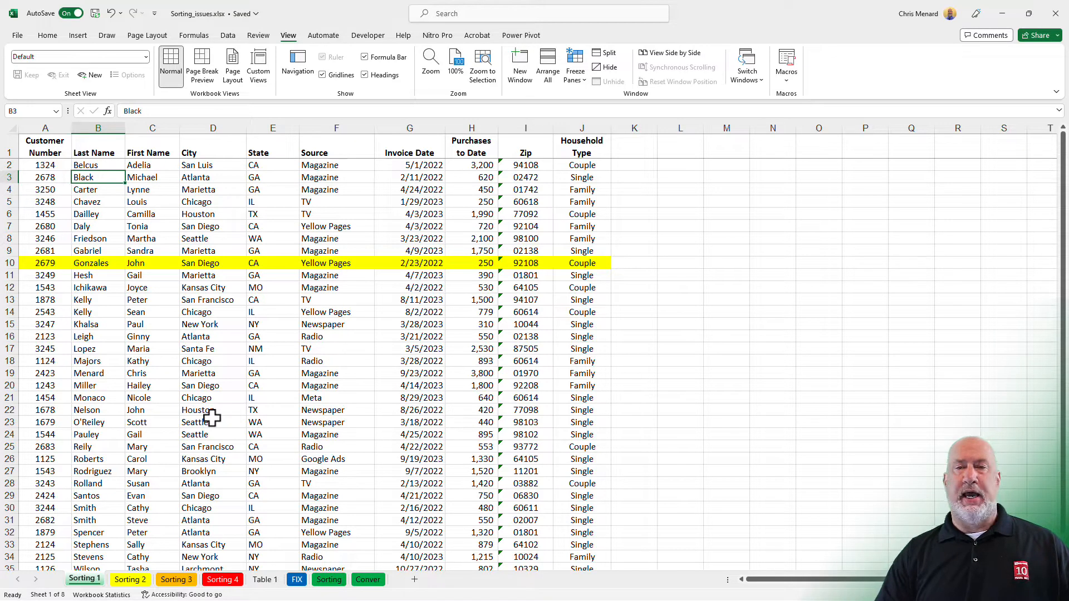
mouse_move(271, 342)
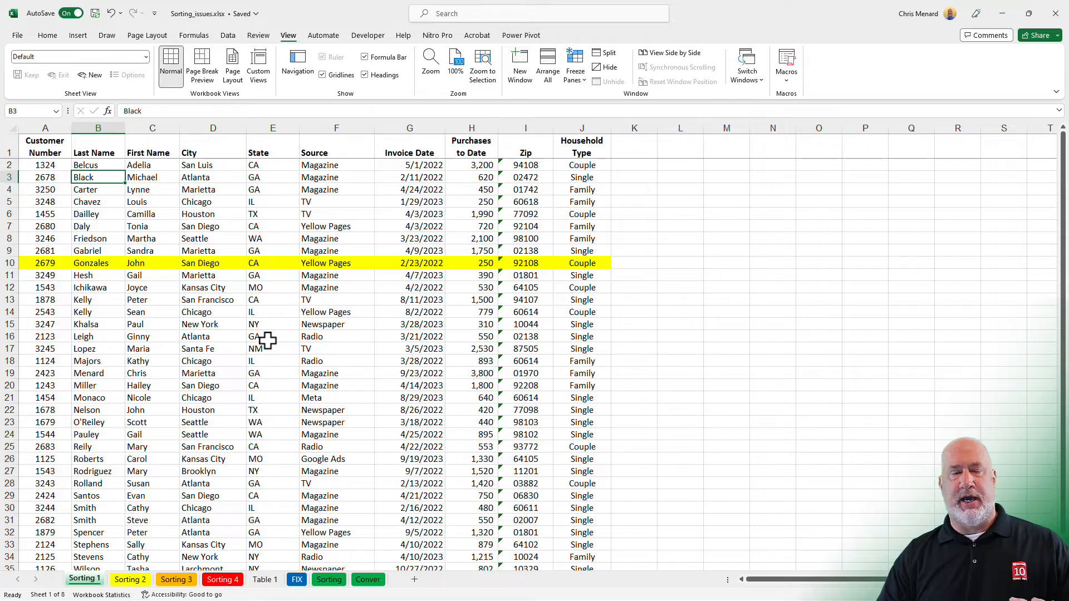
mouse_move(265, 356)
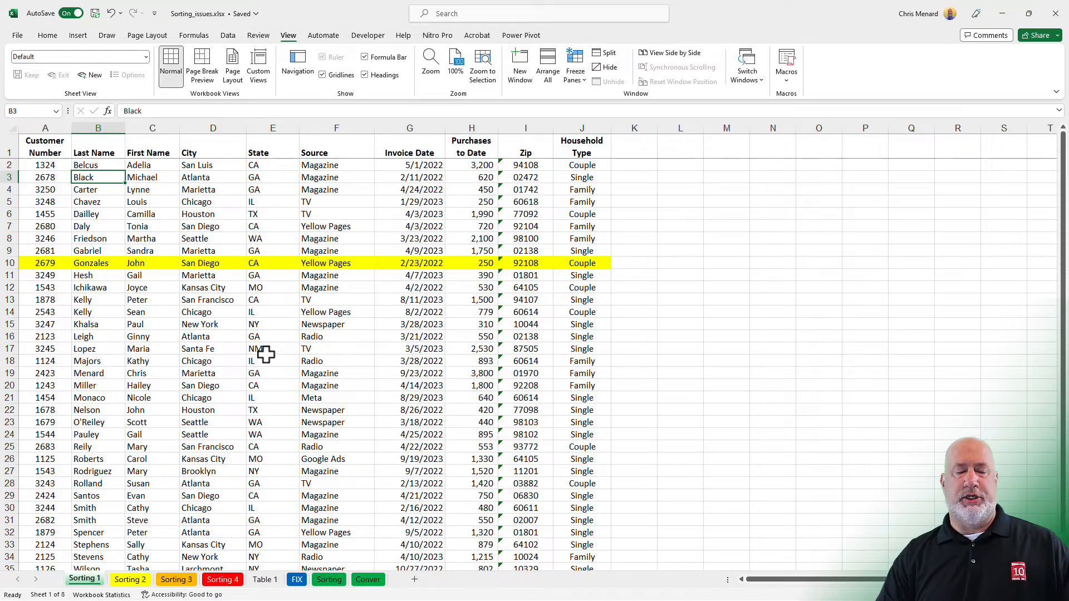
On Sorting 3, sort Last Name A to Z; only columns before the gap reorder.
click(176, 579)
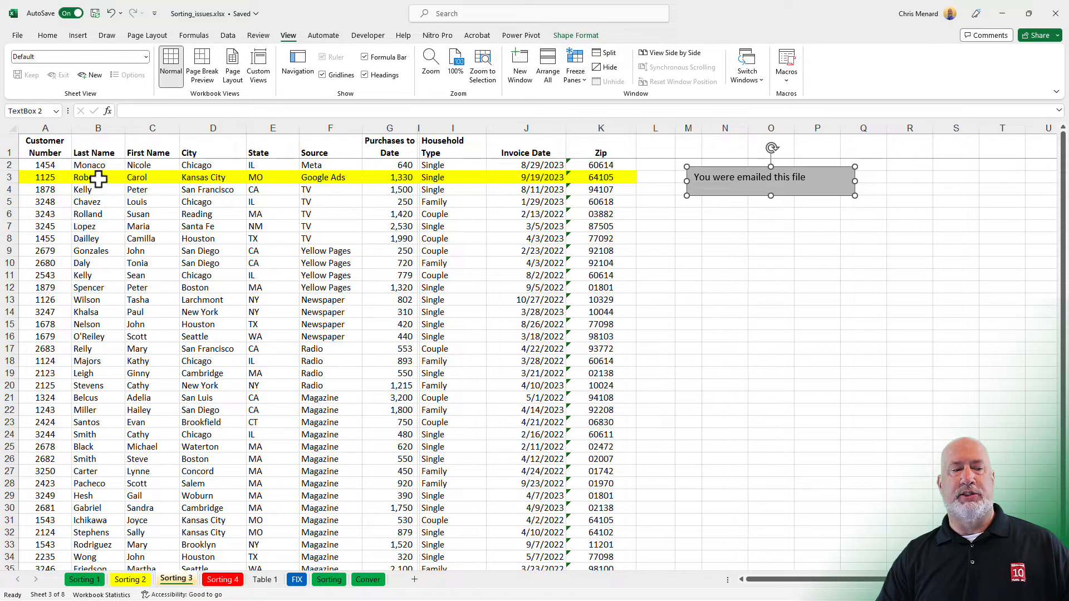
right_click(83, 177)
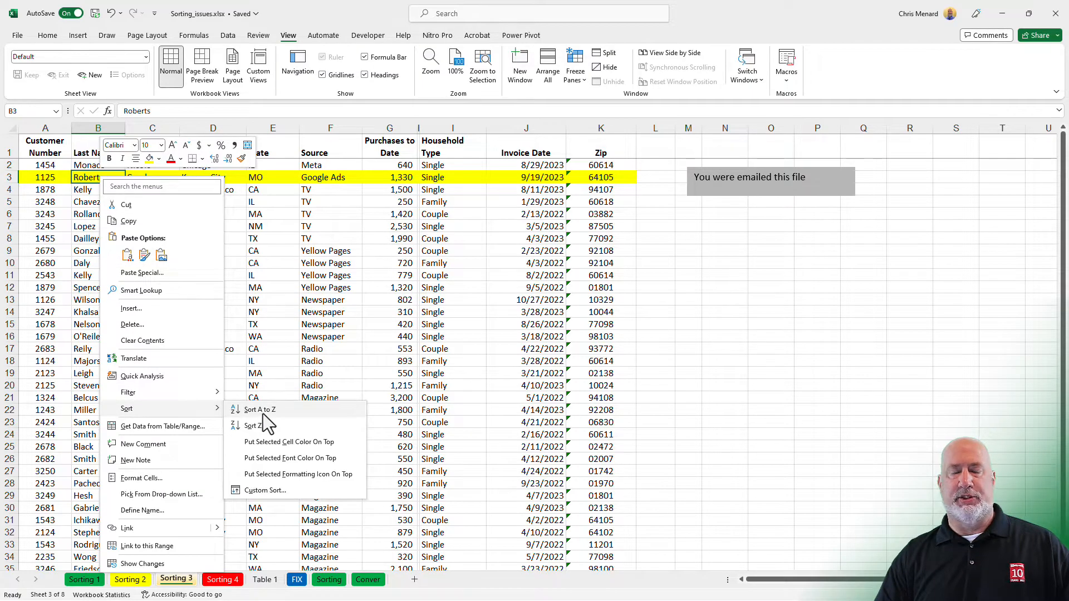
click(260, 410)
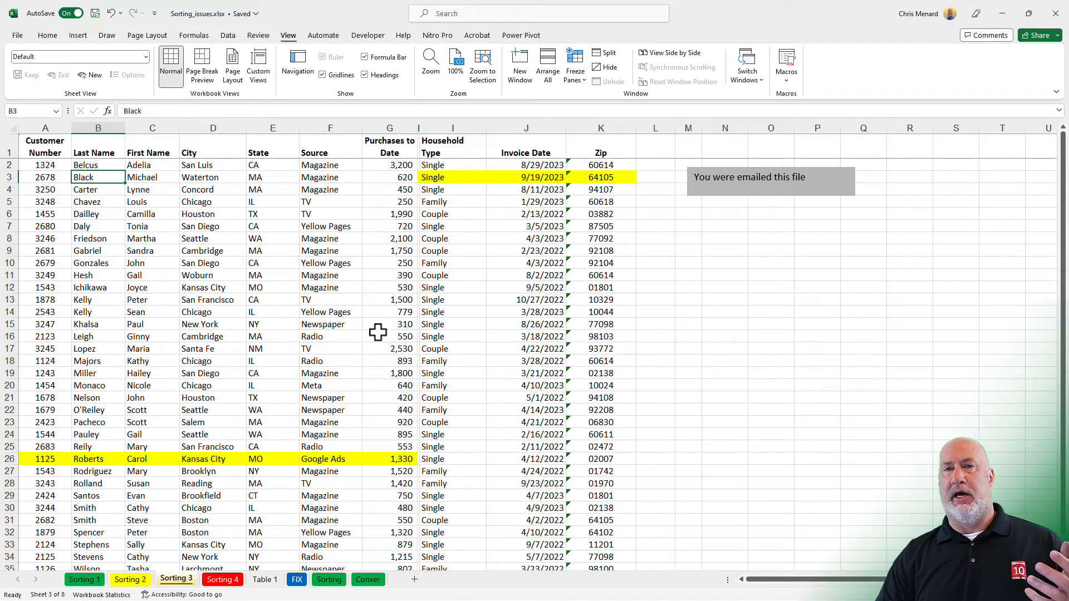
mouse_move(409, 325)
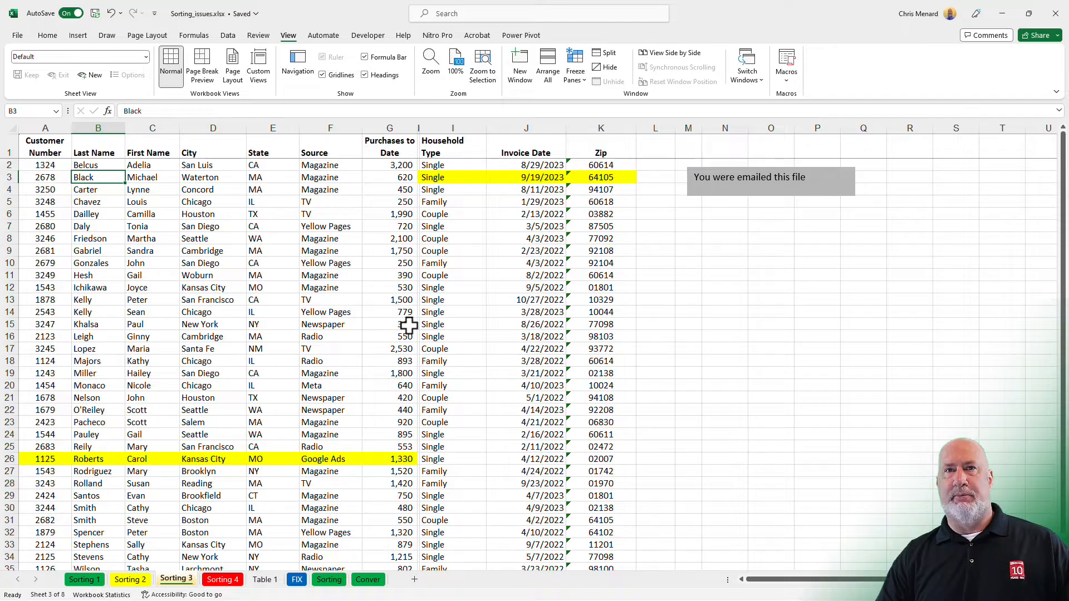
Undo the faulty sort so Sorting 3 records return to matched order.
key(Ctrl+z)
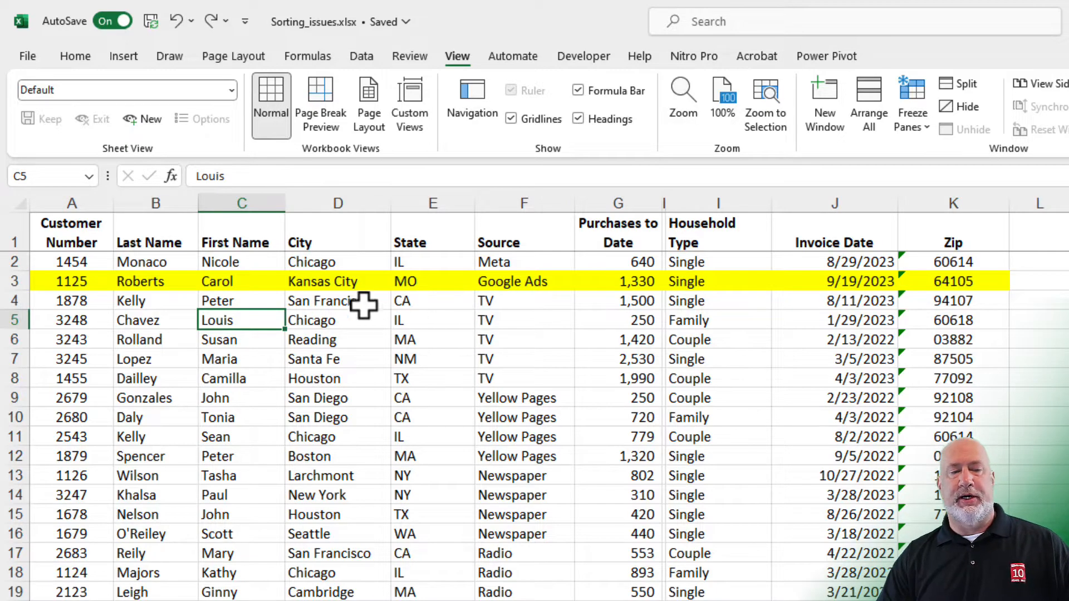
Delete the blank column H so the ten Sorting 3 columns are contiguous.
click(338, 301)
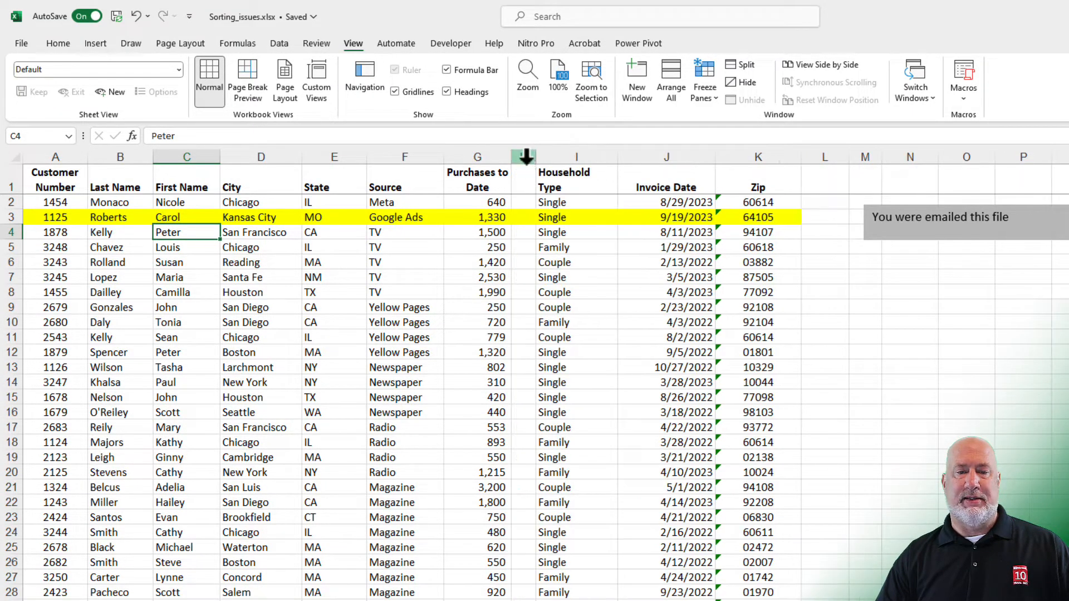
right_click(524, 157)
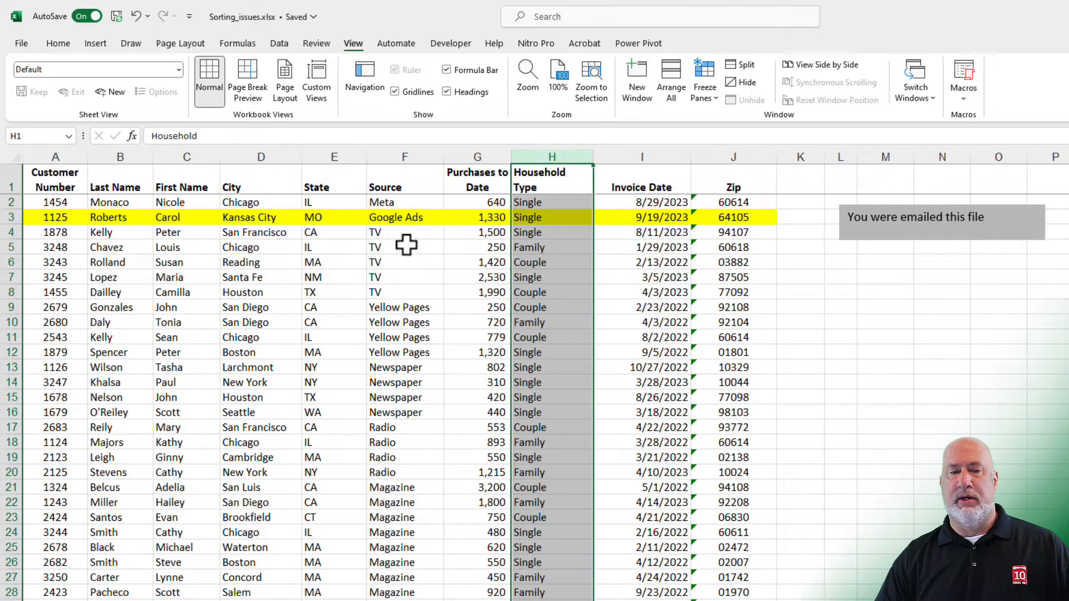
click(405, 247)
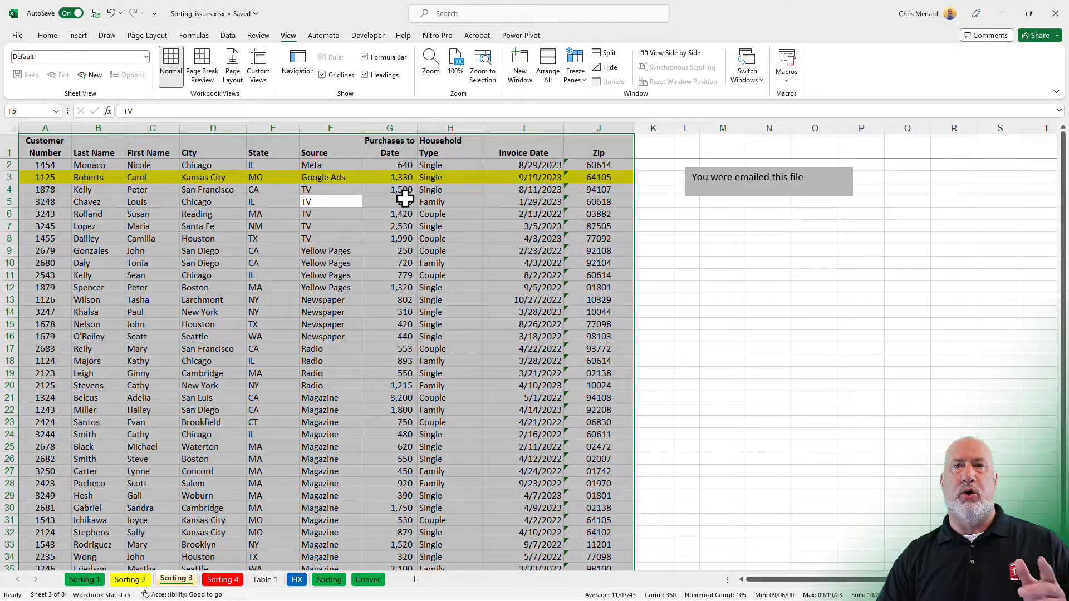
key(Ctrl+.)
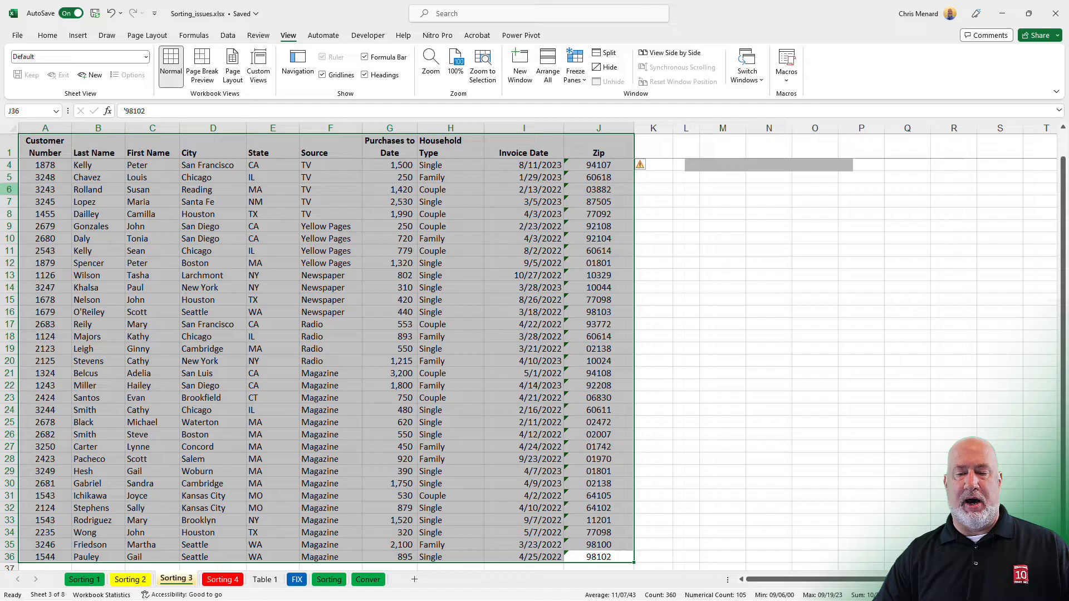
mouse_move(454, 305)
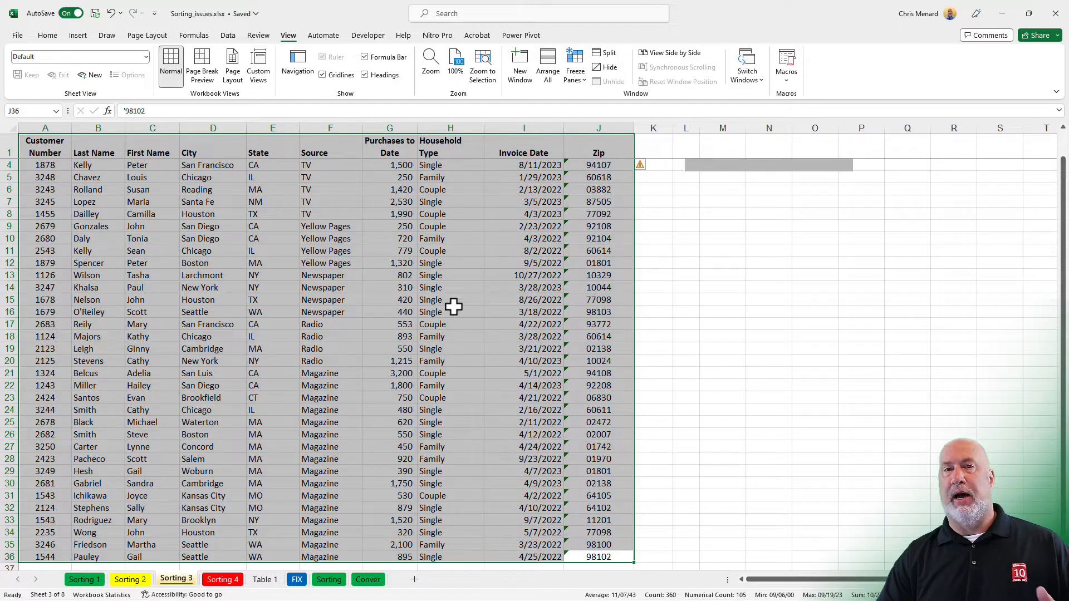
mouse_move(515, 284)
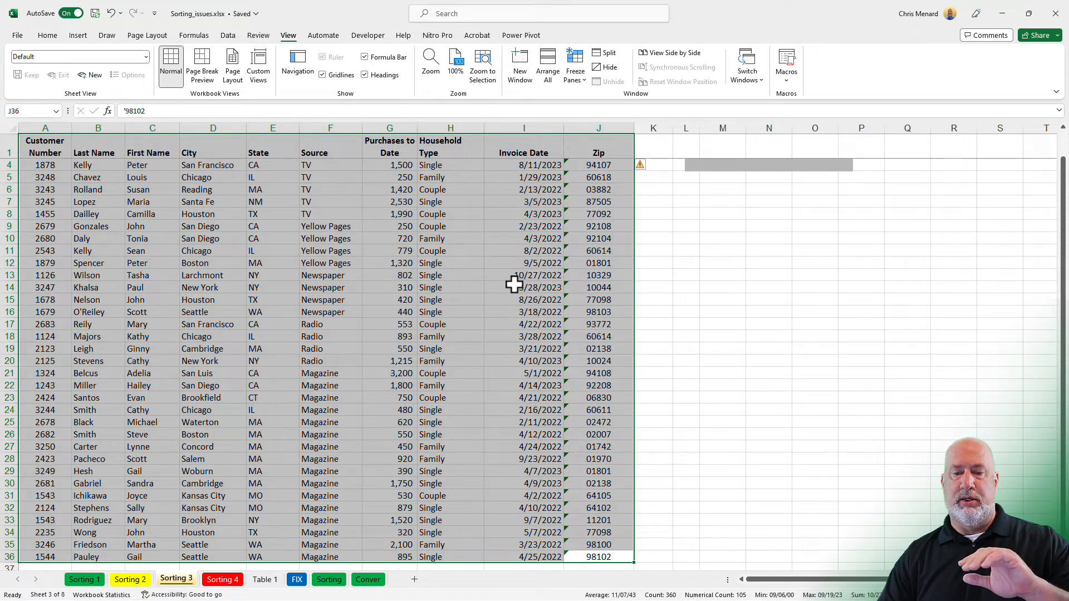
scroll(down, 3)
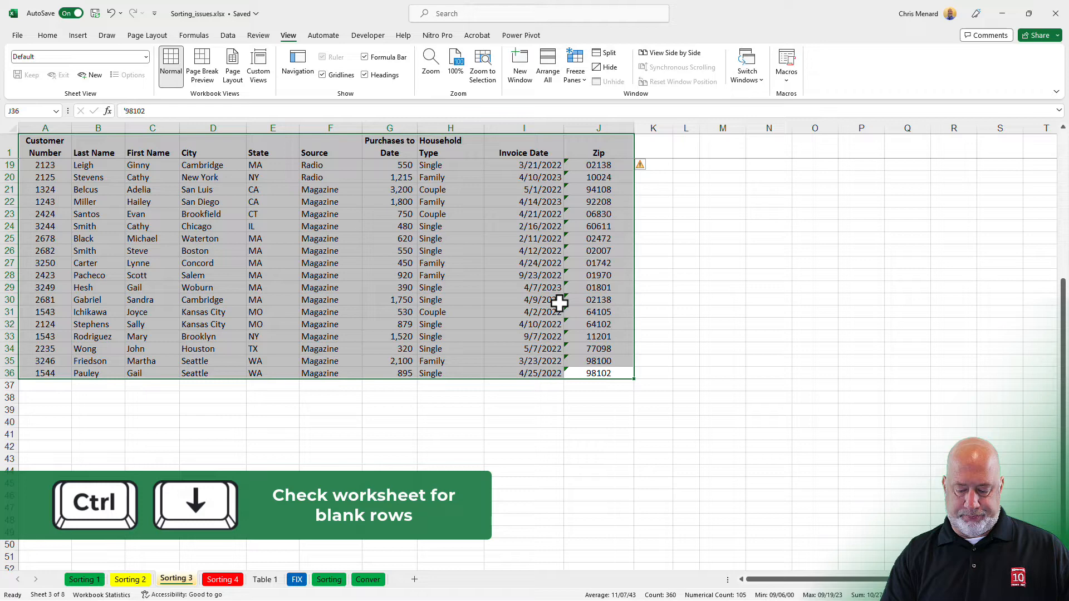
key(Ctrl+Down)
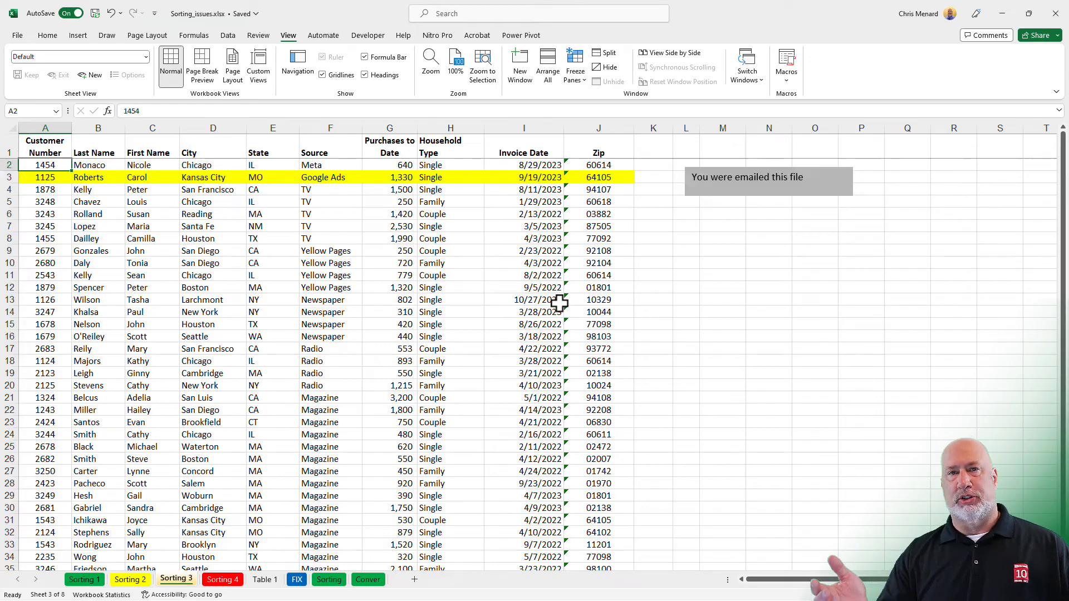
mouse_move(314, 212)
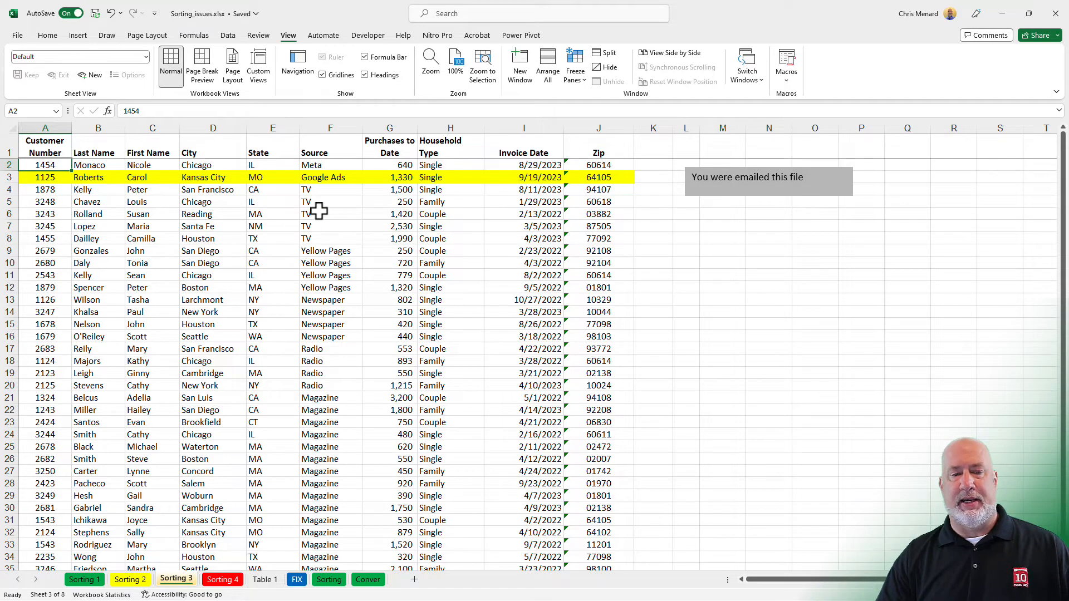
Sort the cleaned Sorting 3 list A to Z by Last Name with whole records moving.
click(329, 214)
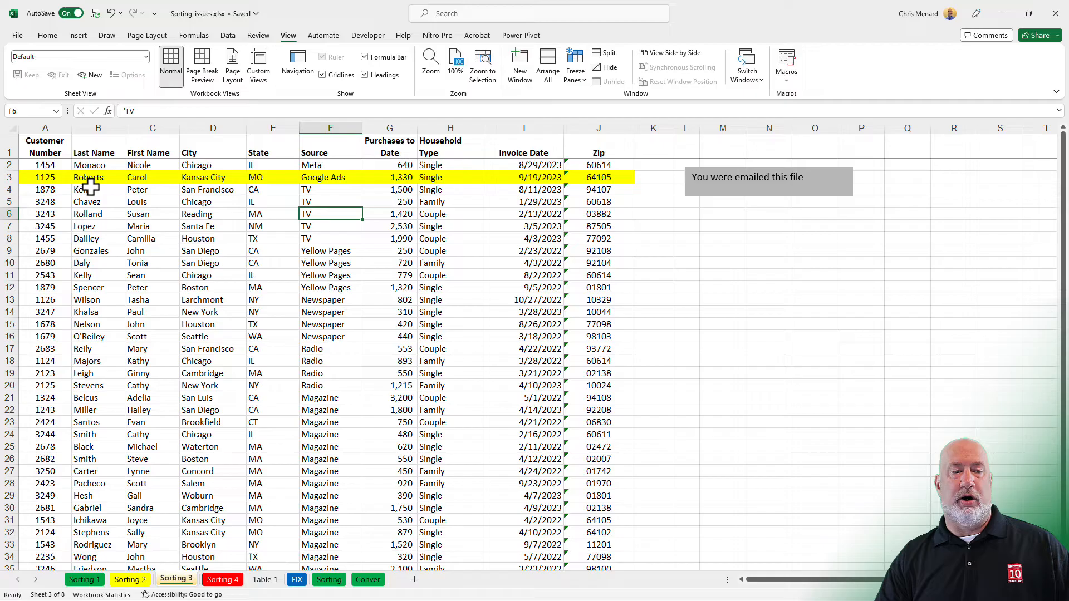
right_click(89, 177)
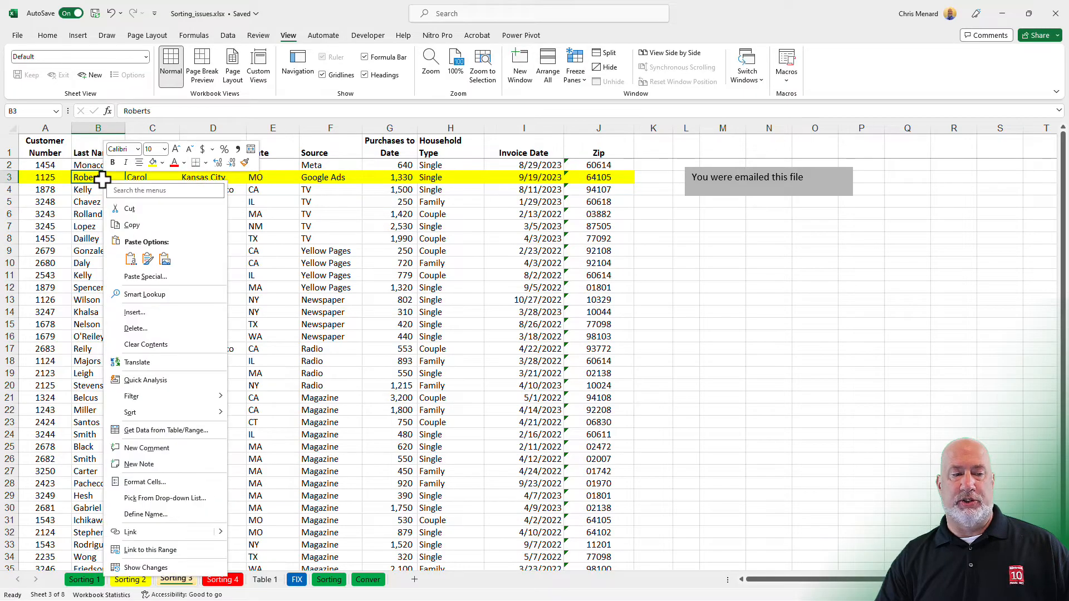
mouse_move(129, 412)
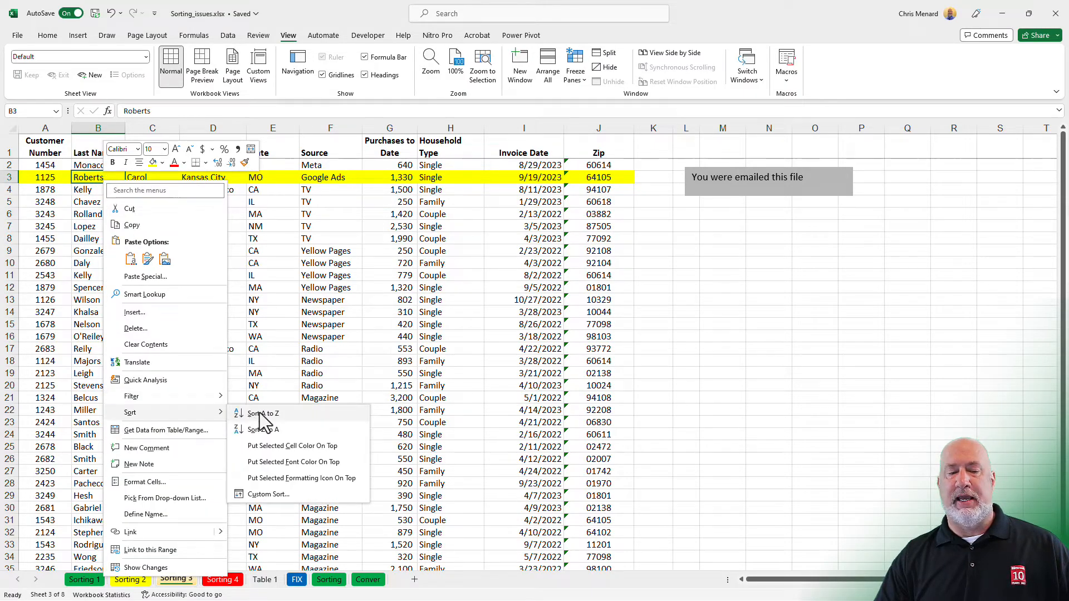
click(263, 413)
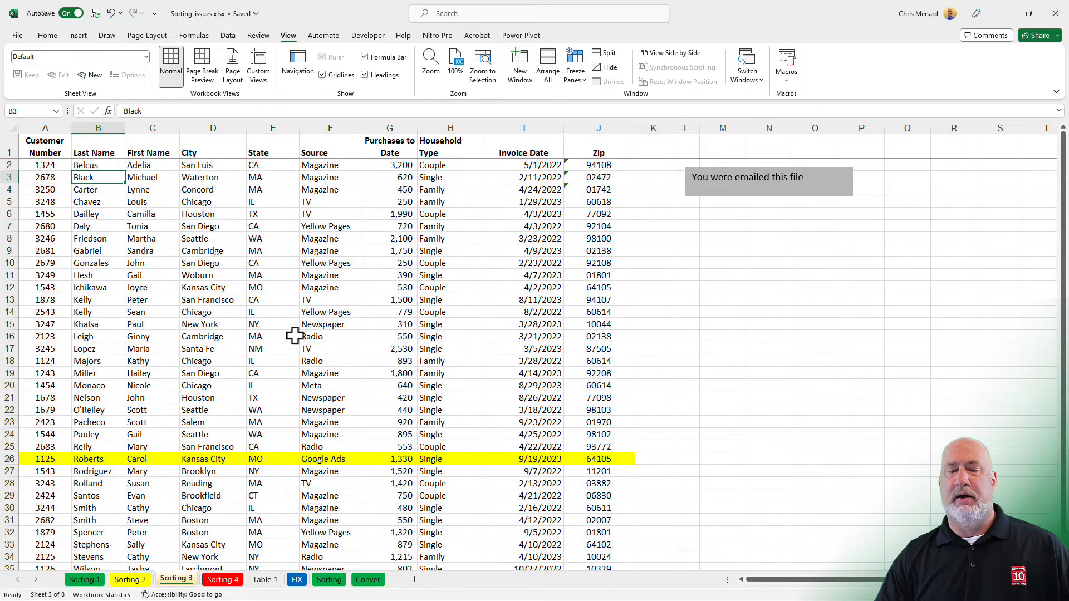
mouse_move(316, 304)
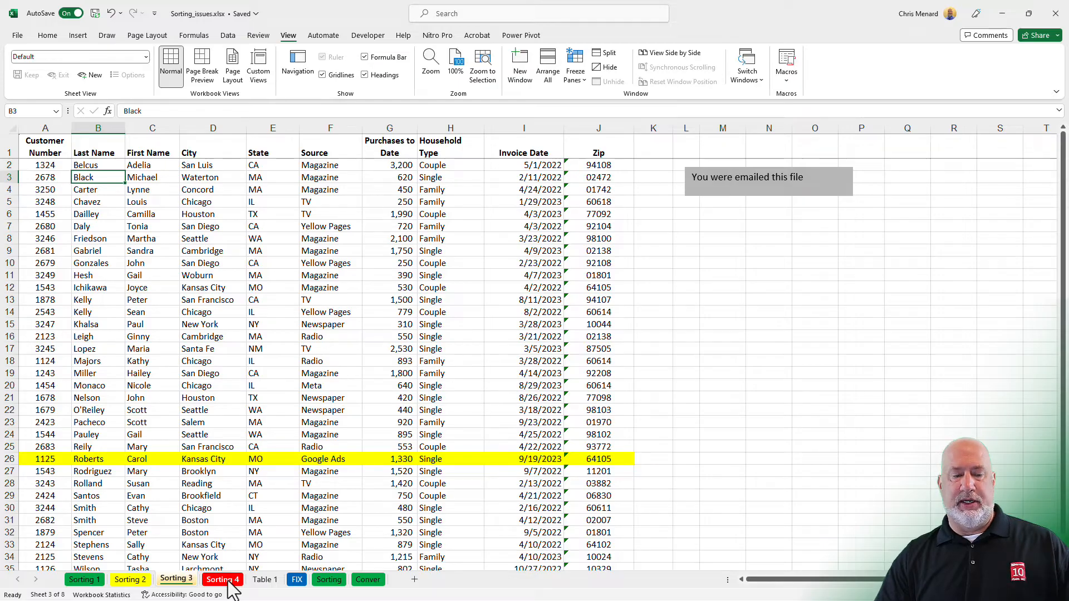
On Sorting 4, jump down the Zip column to find stranded records at row 51.
click(222, 579)
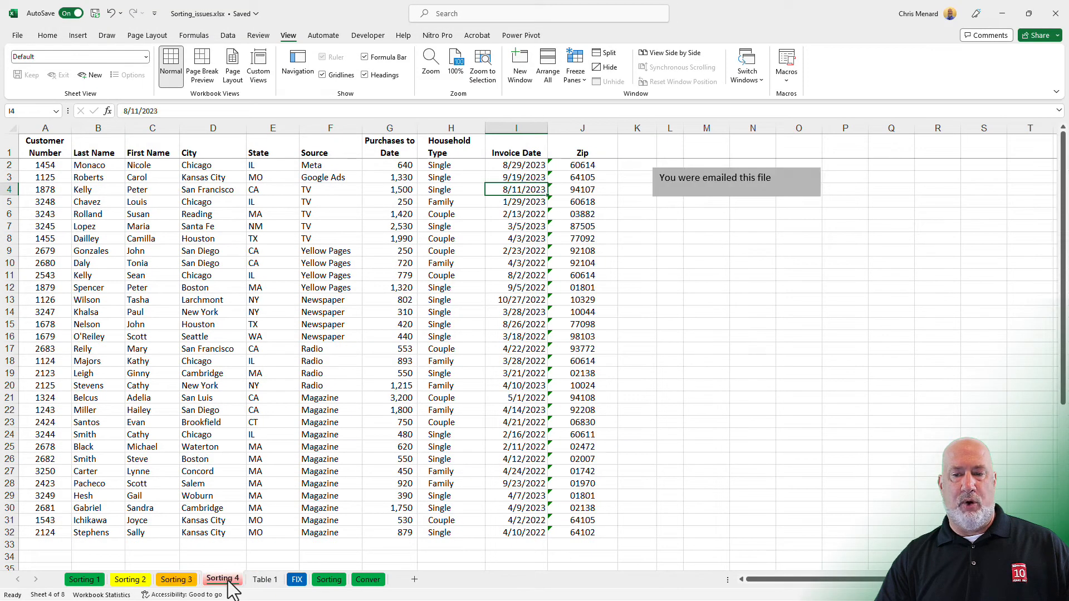
click(271, 214)
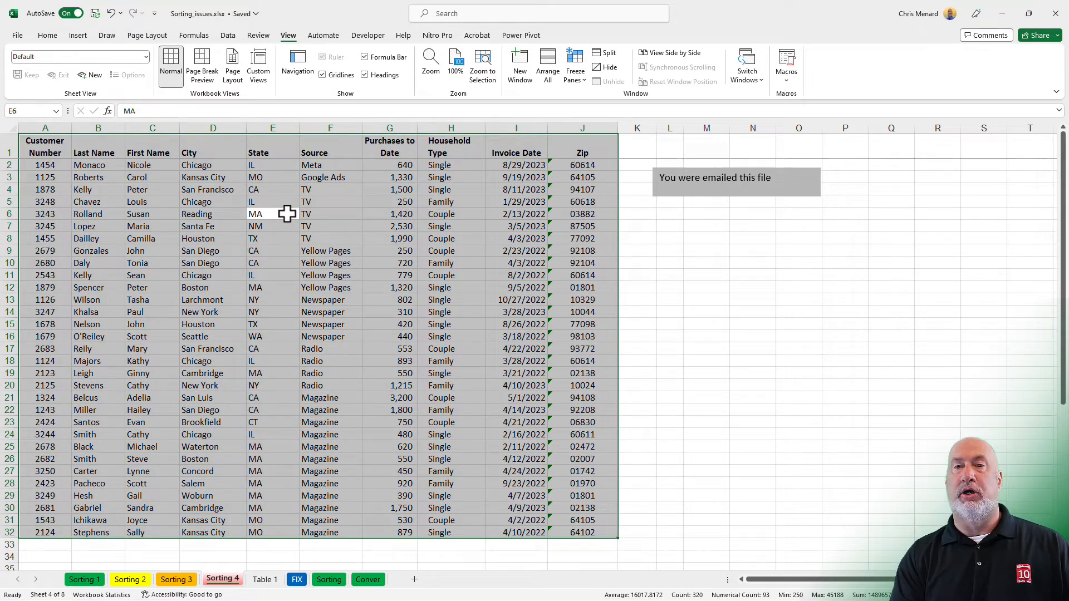
click(581, 147)
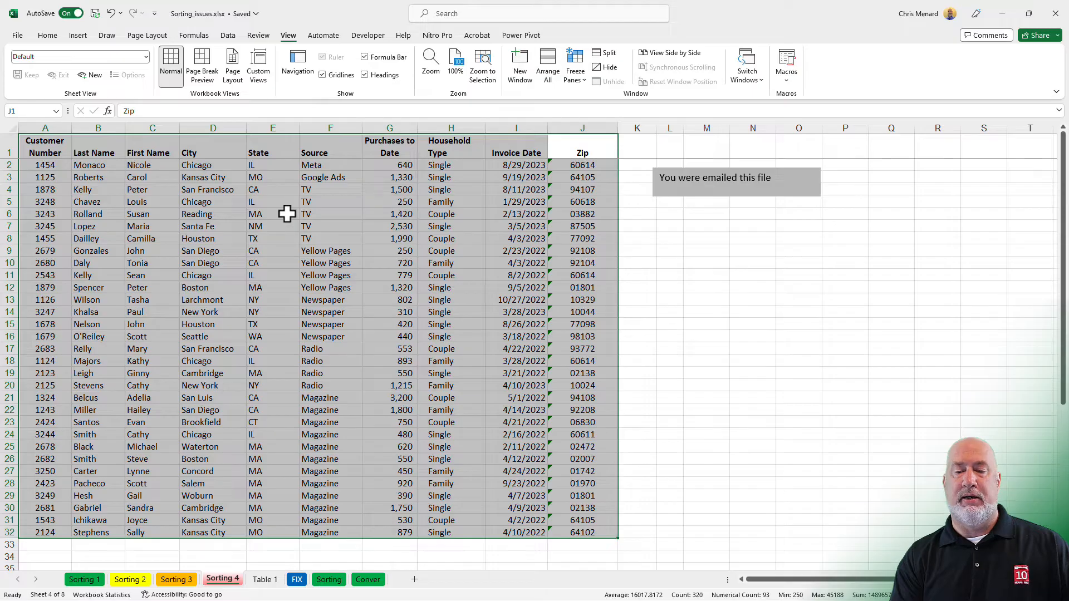
click(581, 532)
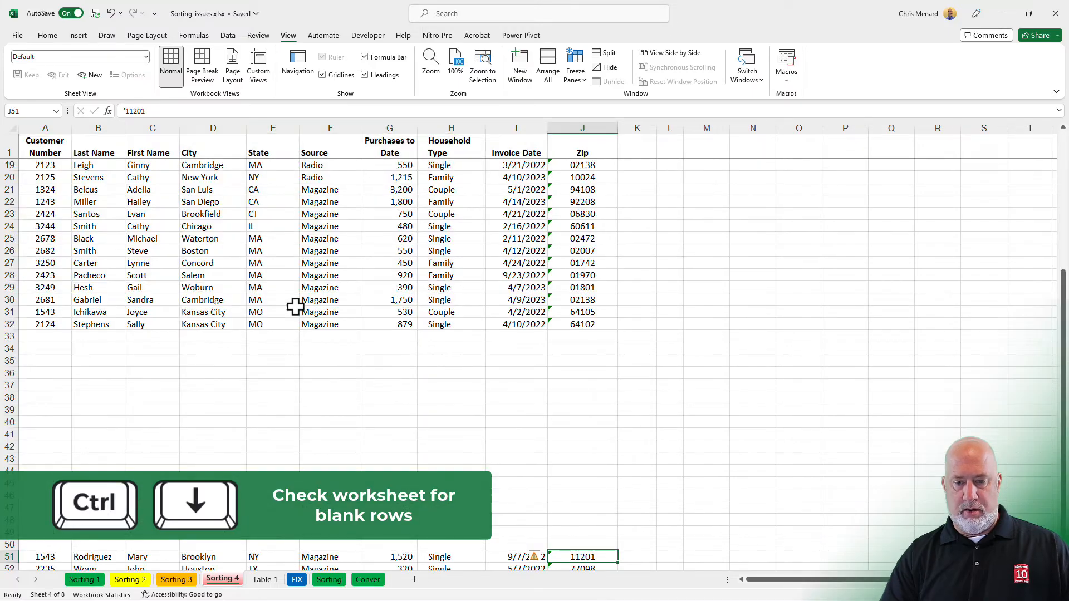
key(Ctrl+Down)
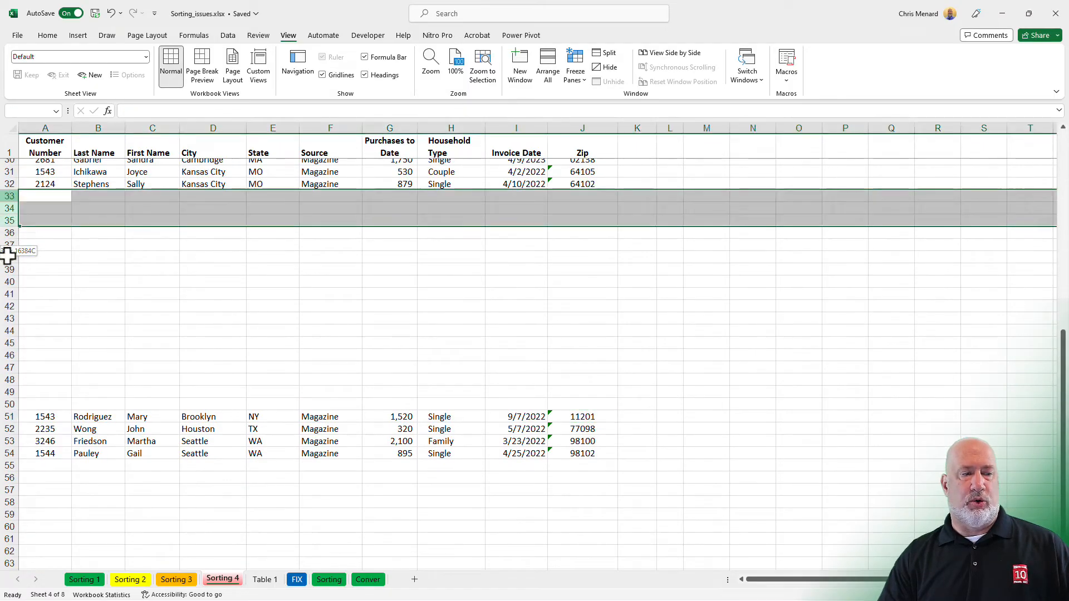
Delete blank rows 33–50 so the four stranded records follow row 32 contiguously.
drag(10, 196, 10, 404)
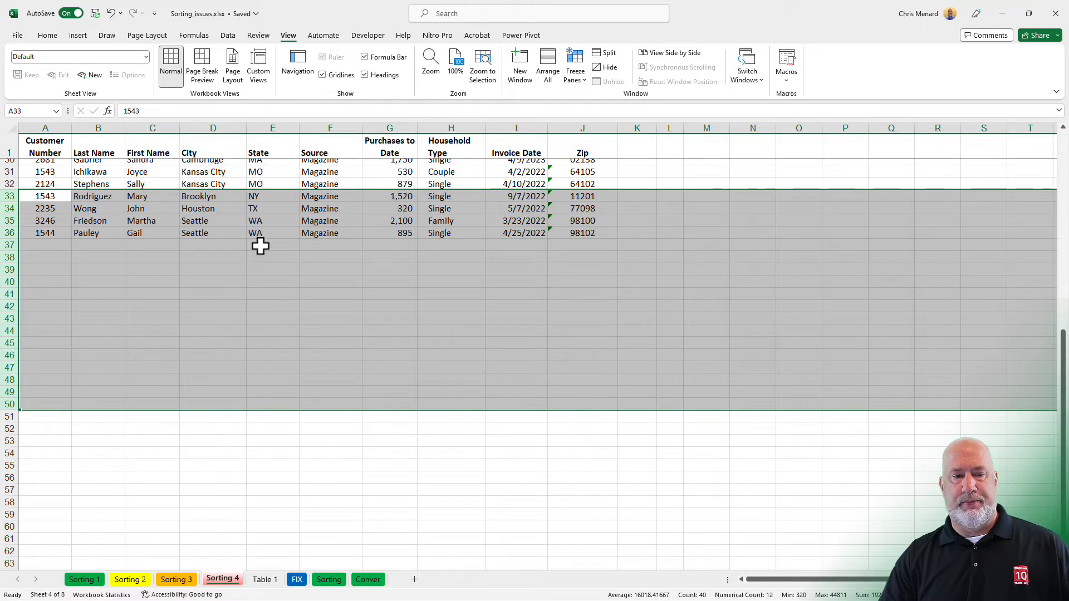
click(272, 232)
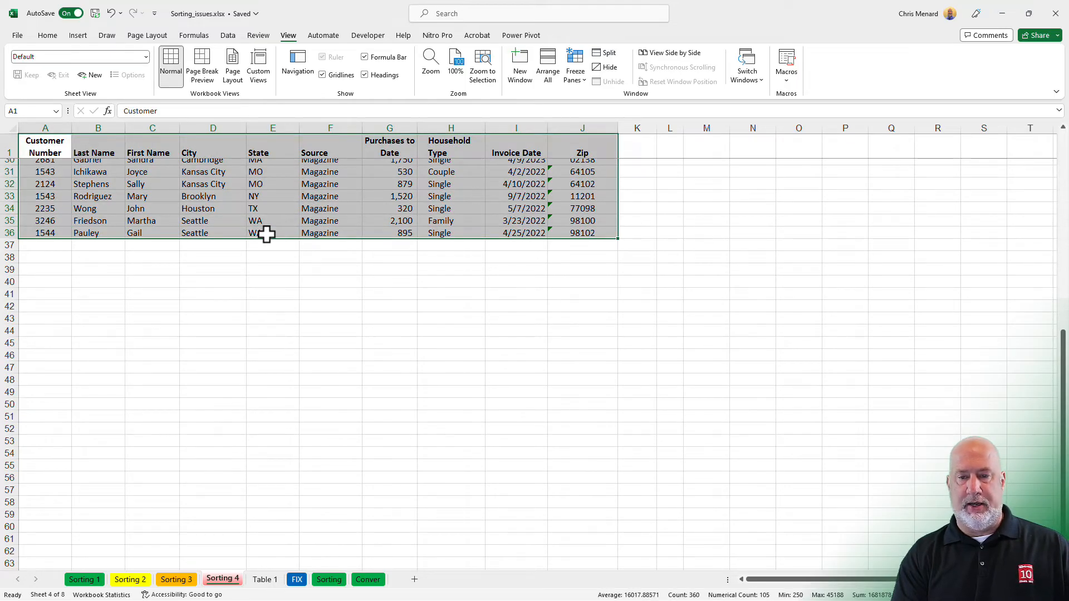
click(583, 233)
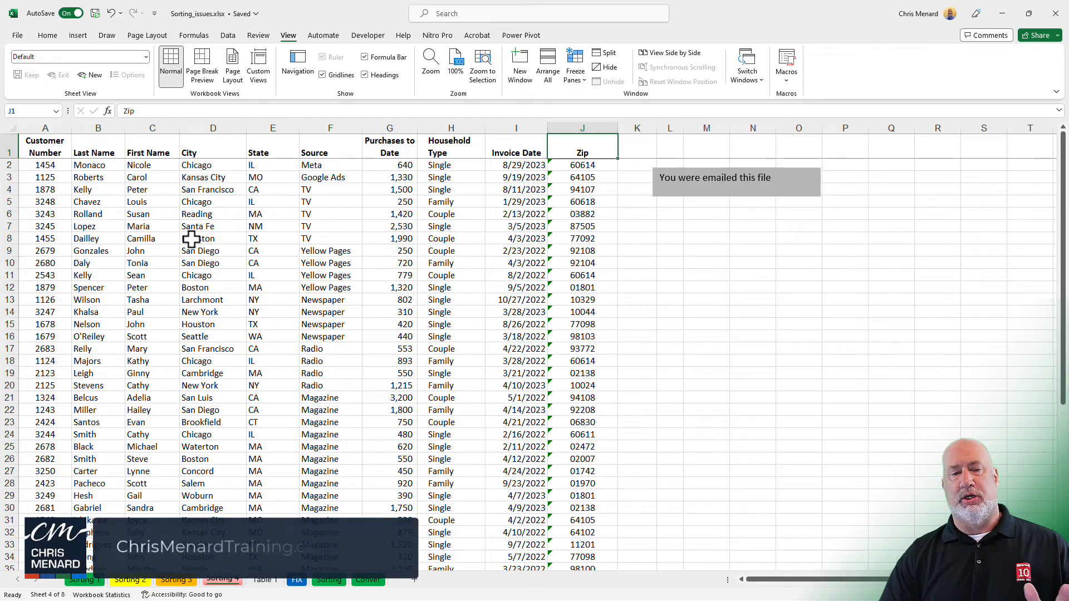
click(390, 189)
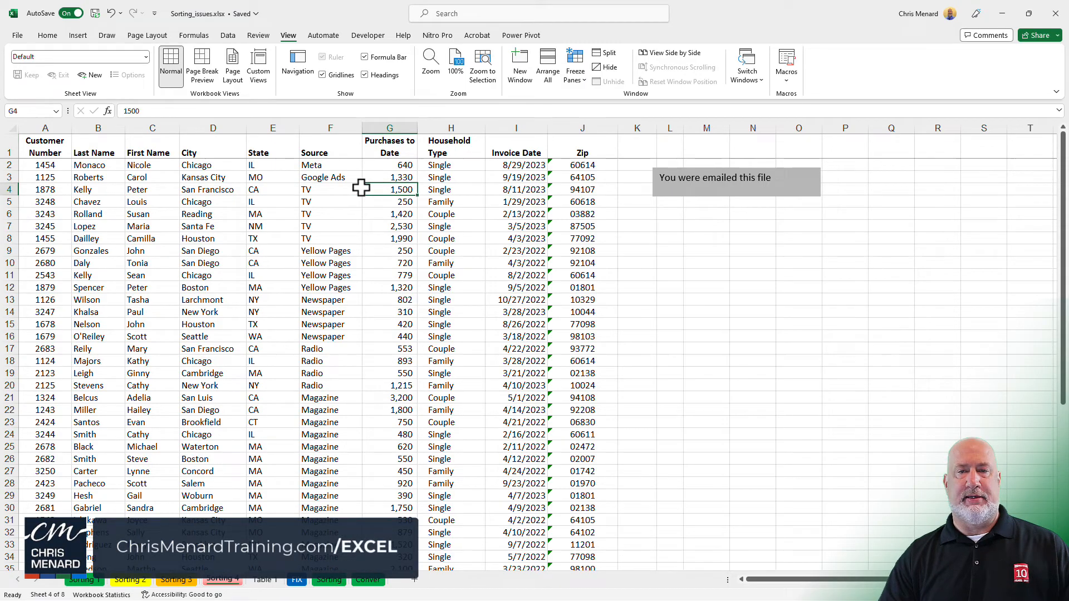